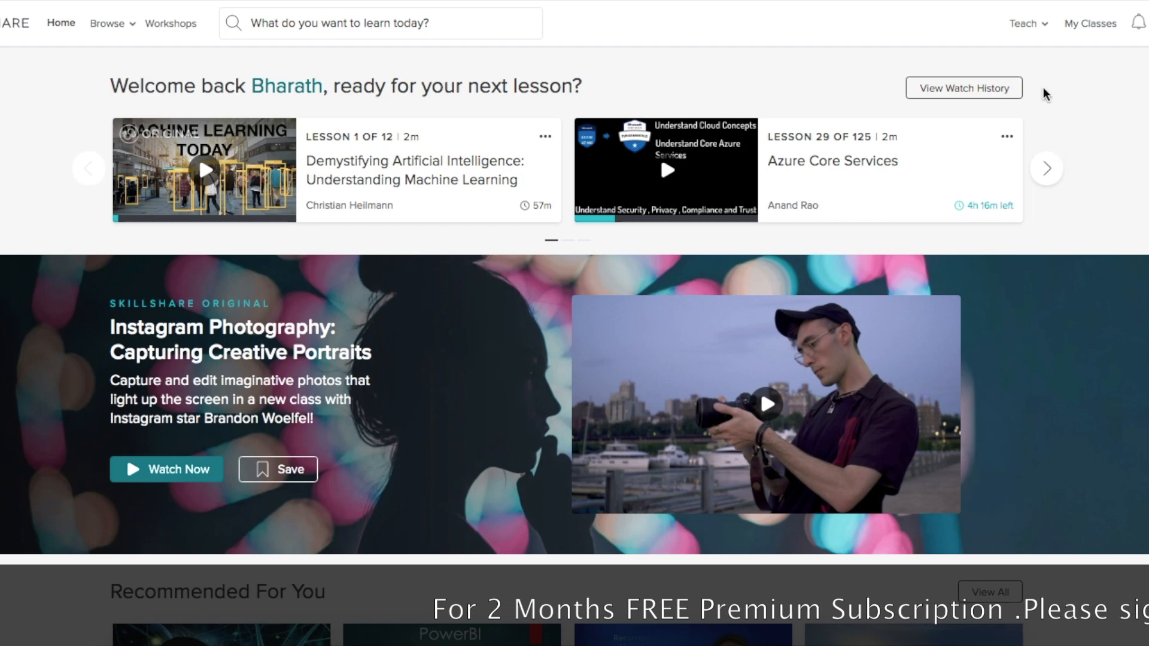
Search Skillshare for 'sharepoint' courses
{"action": "left_click", "coordinate": [1023, 23]}
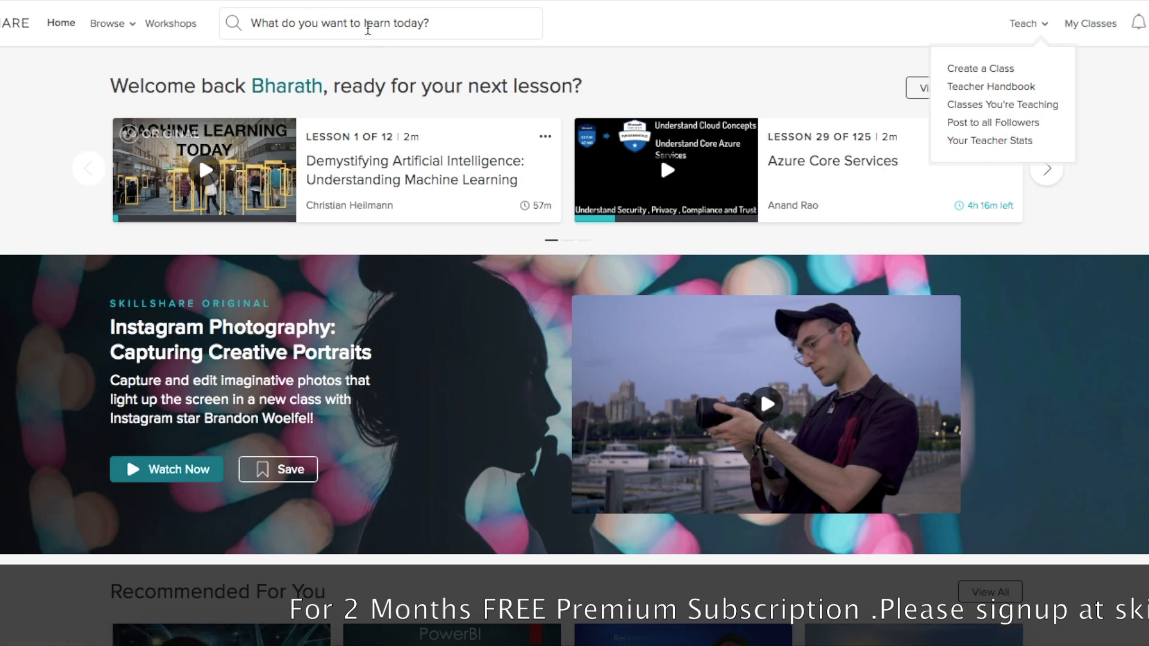
{"action": "type", "text": "share"}
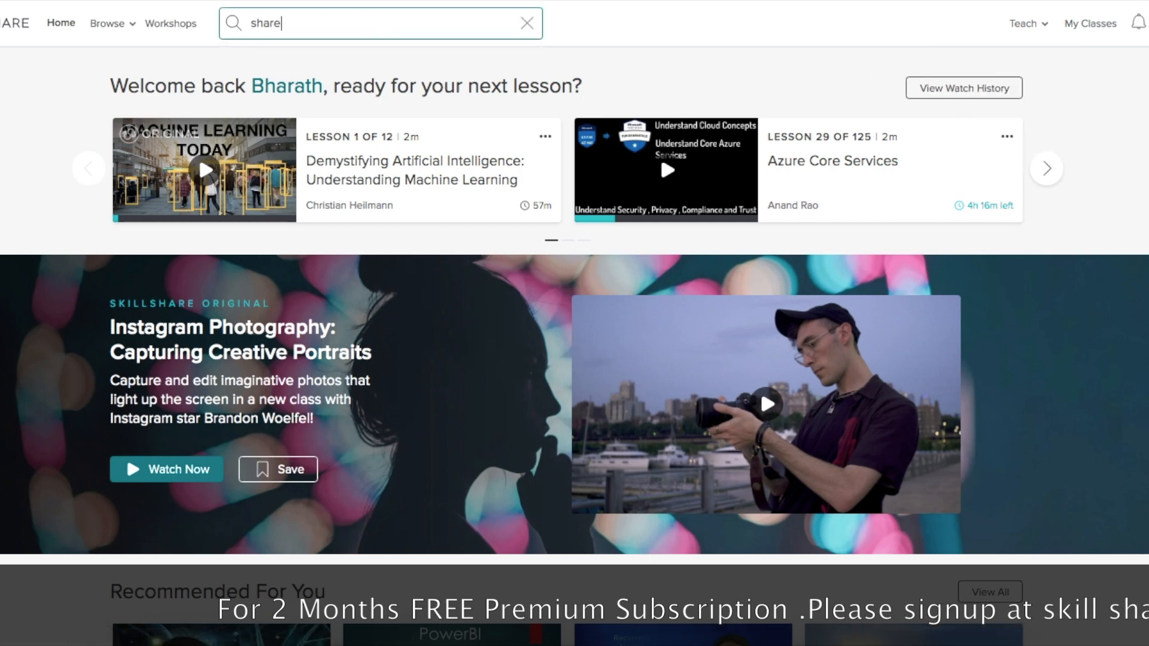
{"action": "type", "text": "point"}
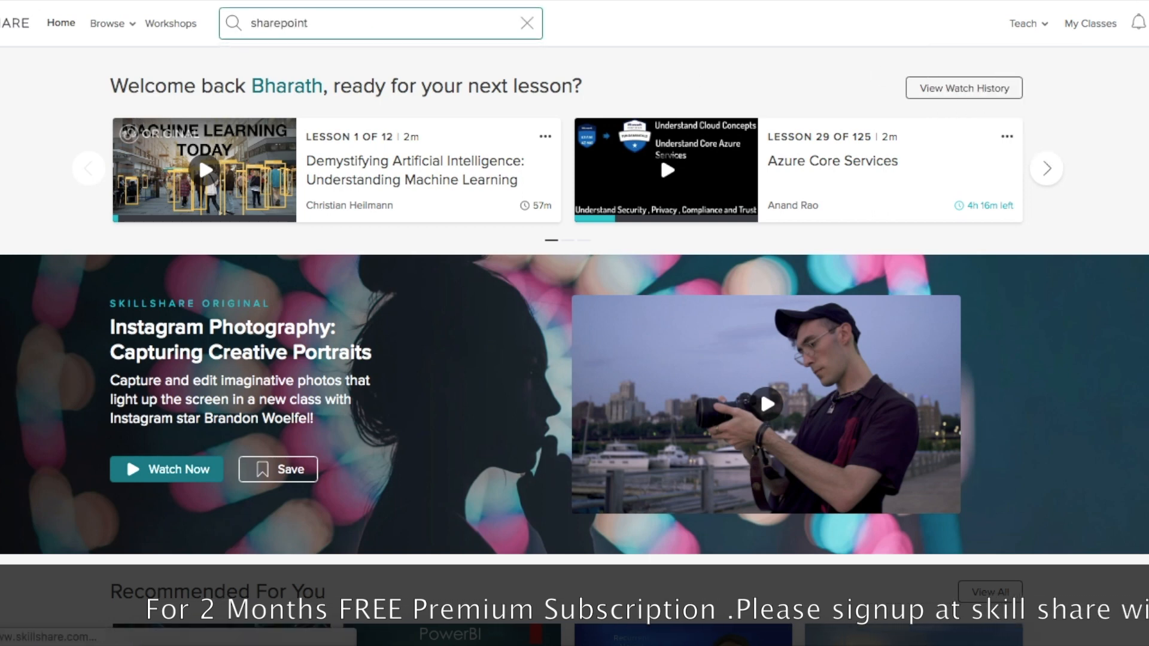
{"action": "key", "text": "Return"}
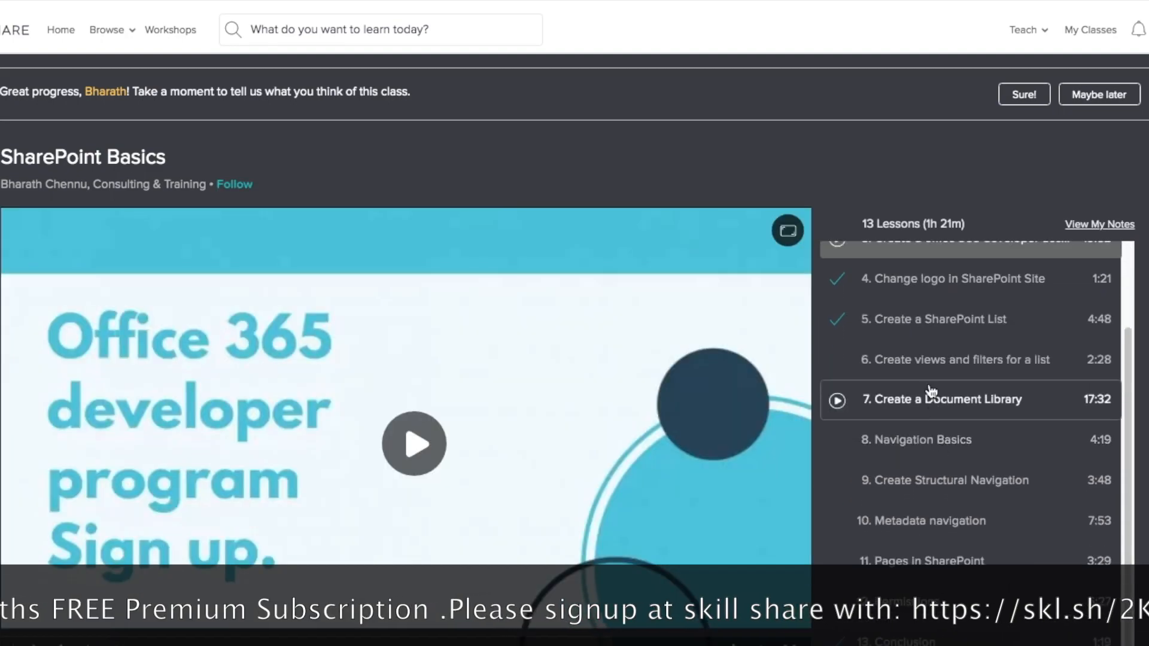
Play the SharePoint Basics lesson video, then return to the Skillshare home page
{"action": "left_click", "coordinate": [934, 319]}
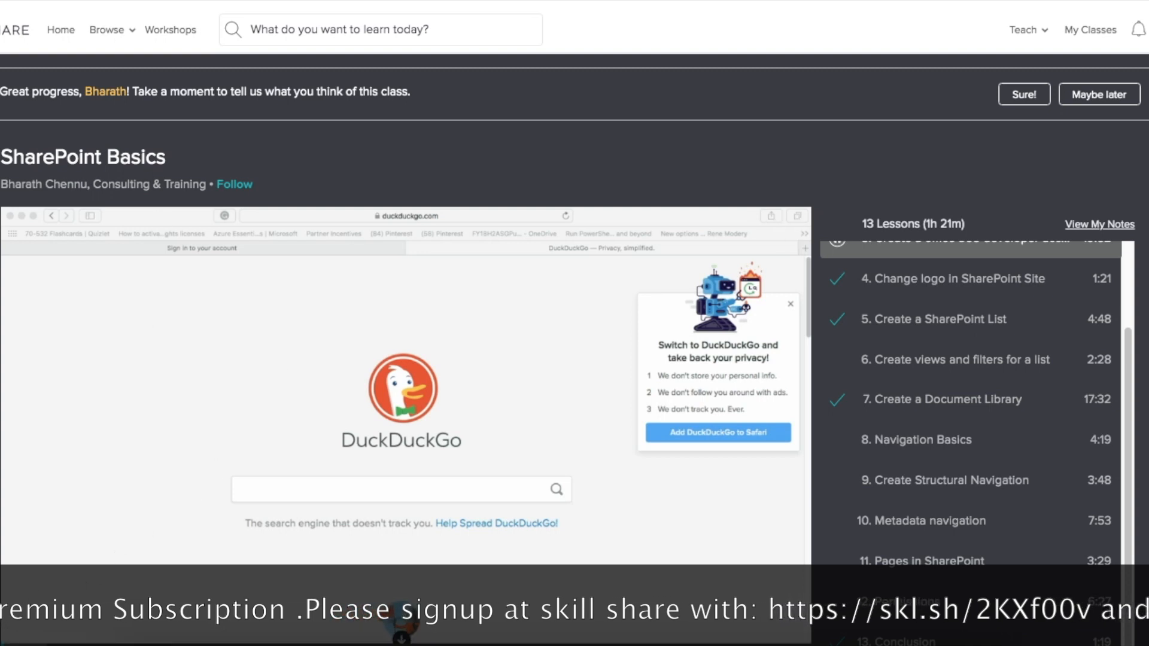
{"action": "mouse_move", "coordinate": [60, 30]}
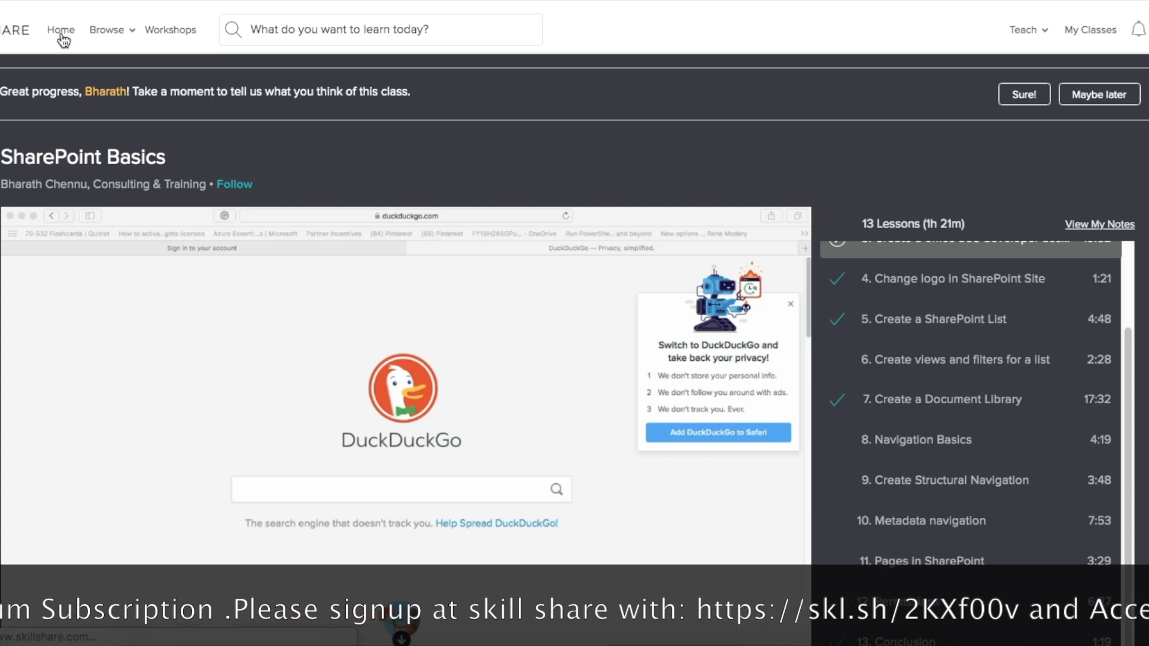
{"action": "left_click", "coordinate": [61, 29]}
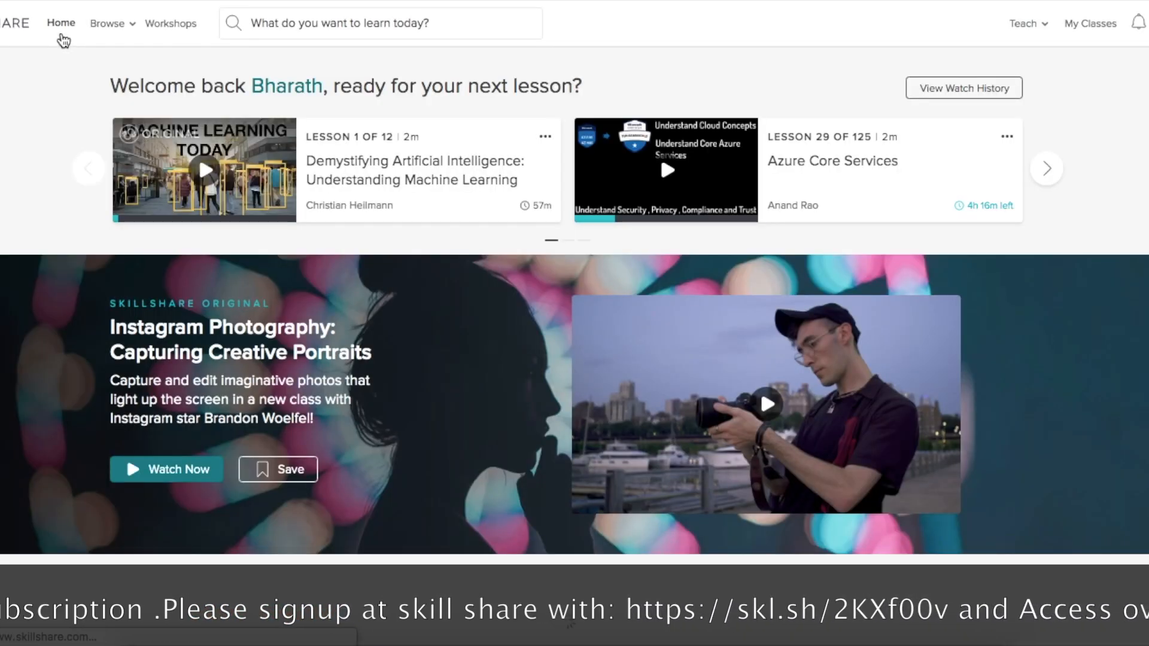
{"action": "scroll", "scroll_direction": "down", "scroll_amount": 3}
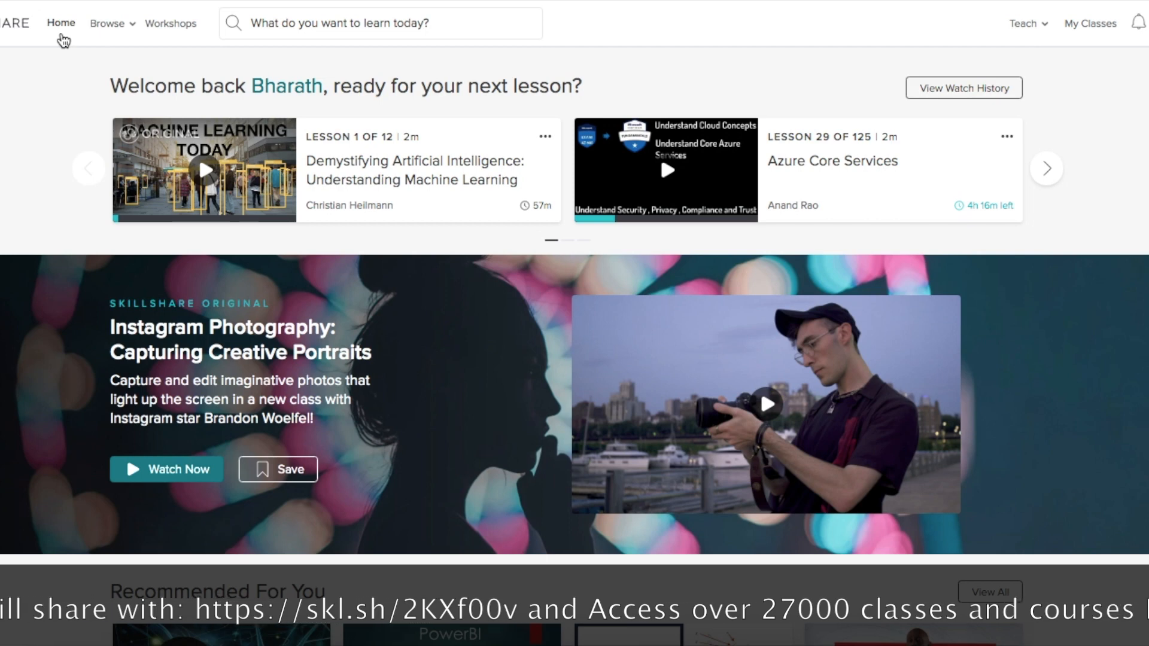
Search for 'Power BI' courses and browse the 321-class results
{"action": "type", "text": "P"}
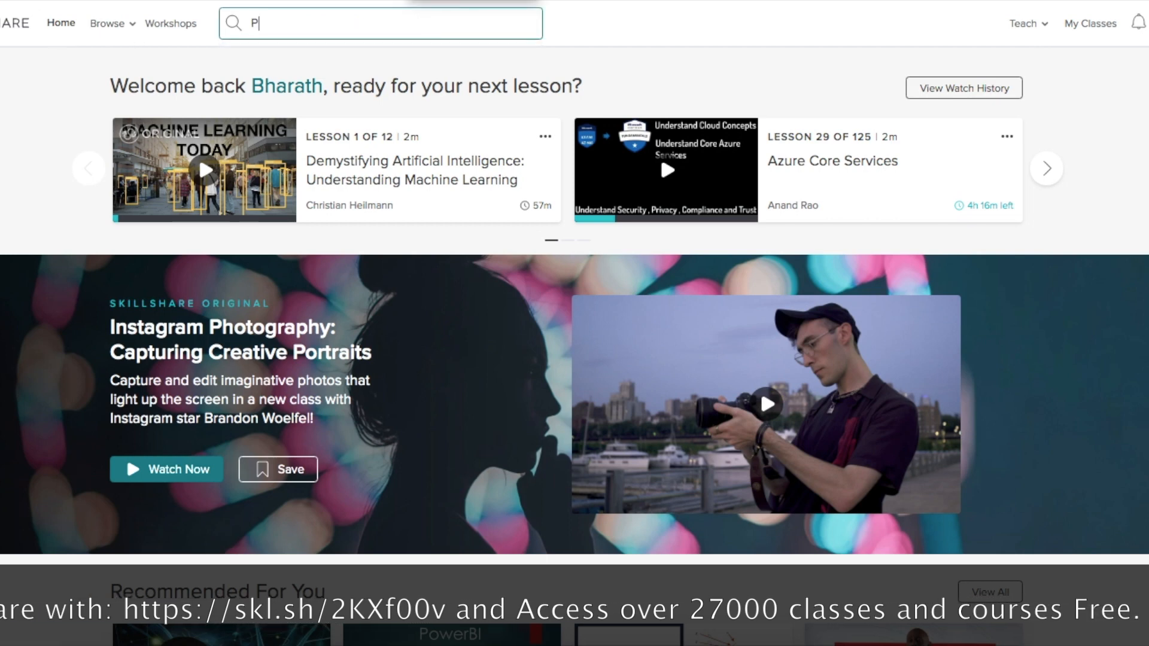
{"action": "type", "text": "Power BI"}
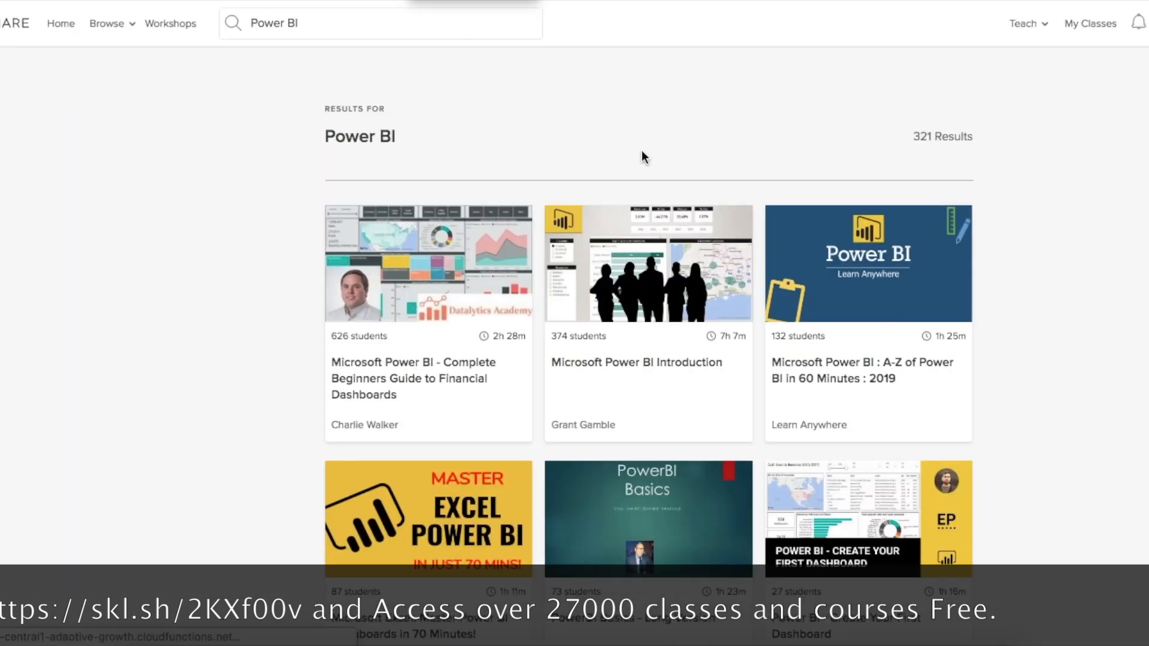
{"action": "scroll", "scroll_direction": "down", "scroll_amount": 3}
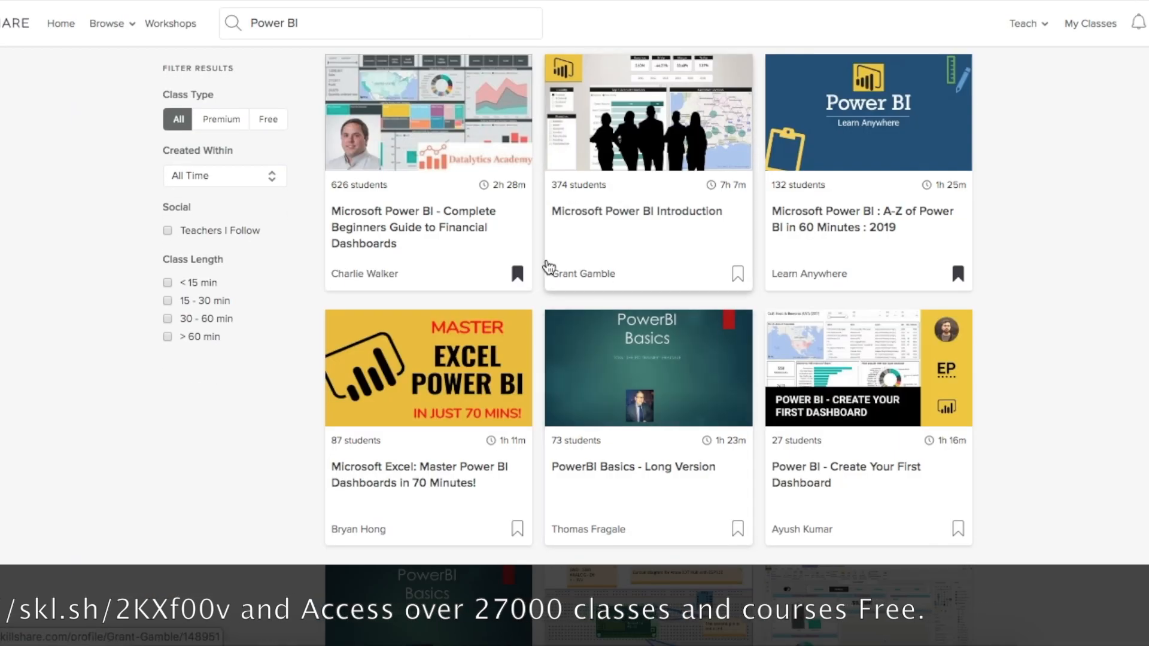
{"action": "mouse_move", "coordinate": [655, 231]}
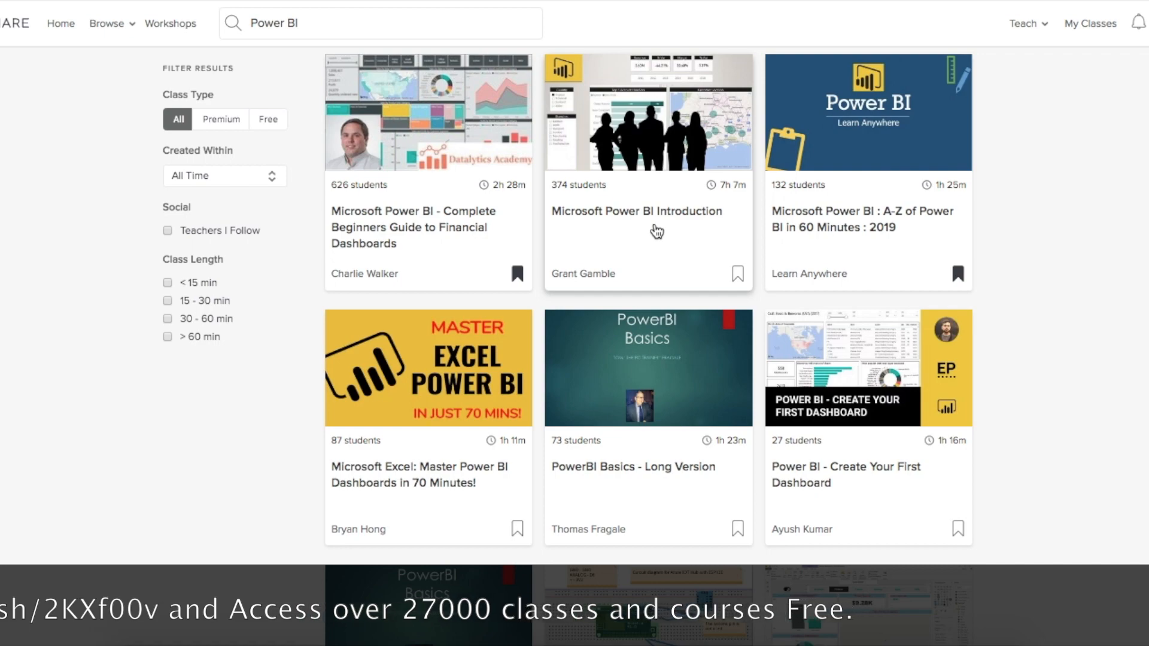
{"action": "scroll", "scroll_direction": "down", "scroll_amount": 3}
{"action": "type", "text": "Azure"}
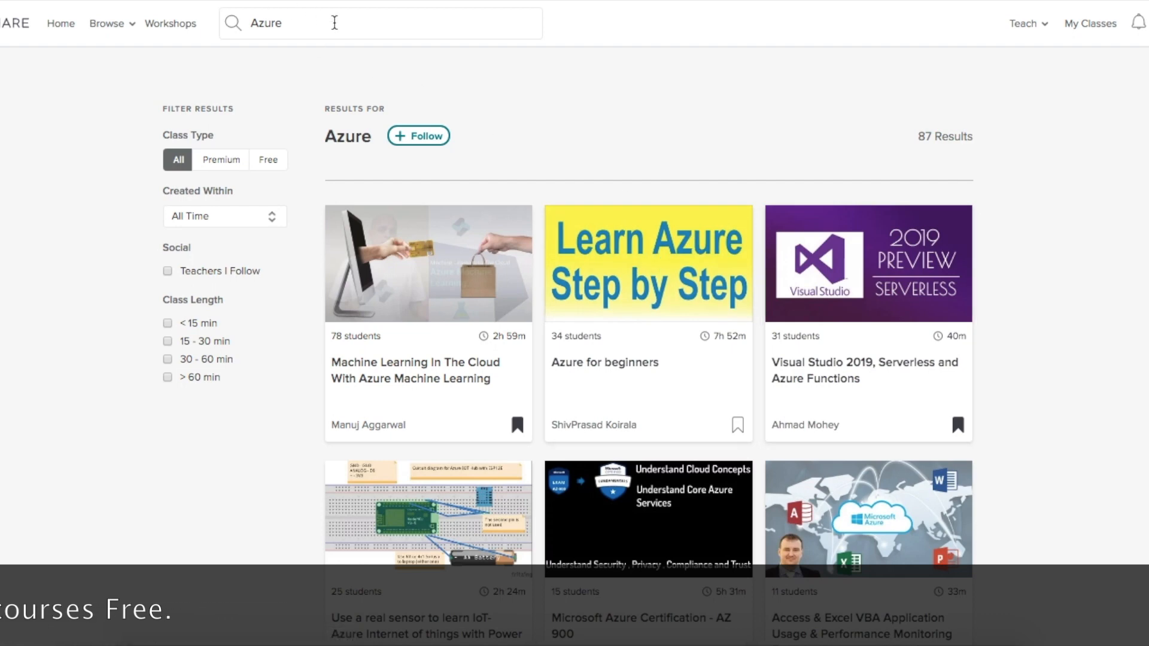
Search for 'machine learning' courses, browse the 230 results, then start a 'Sharepoint' search
{"action": "type", "text": "mac"}
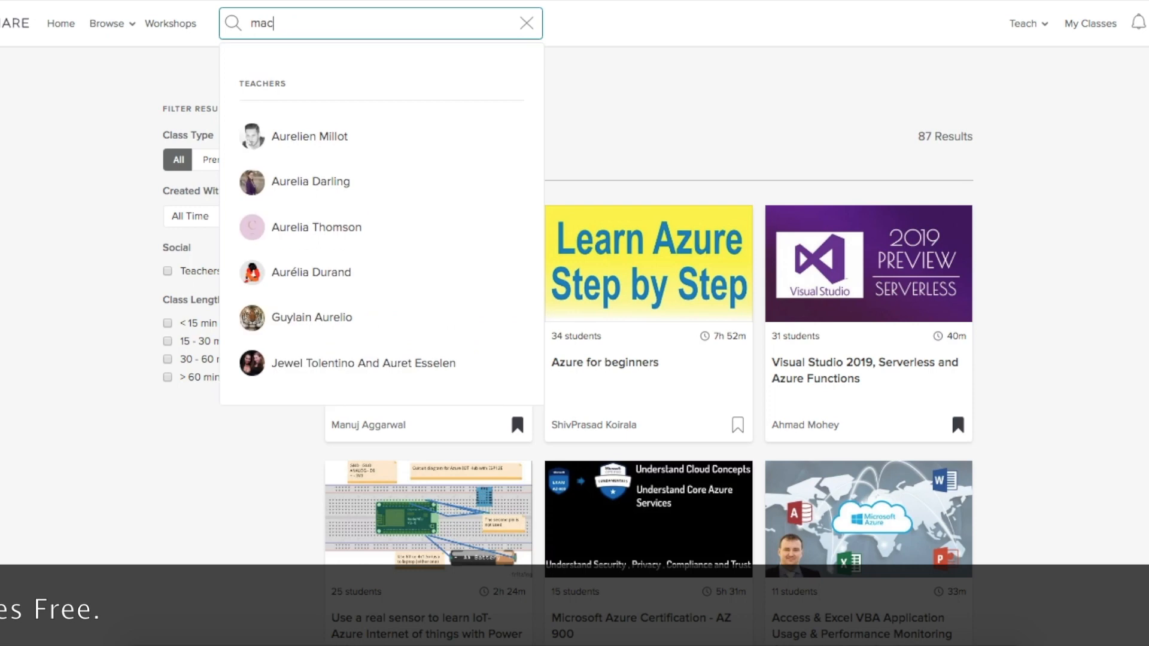
{"action": "type", "text": "machine learning"}
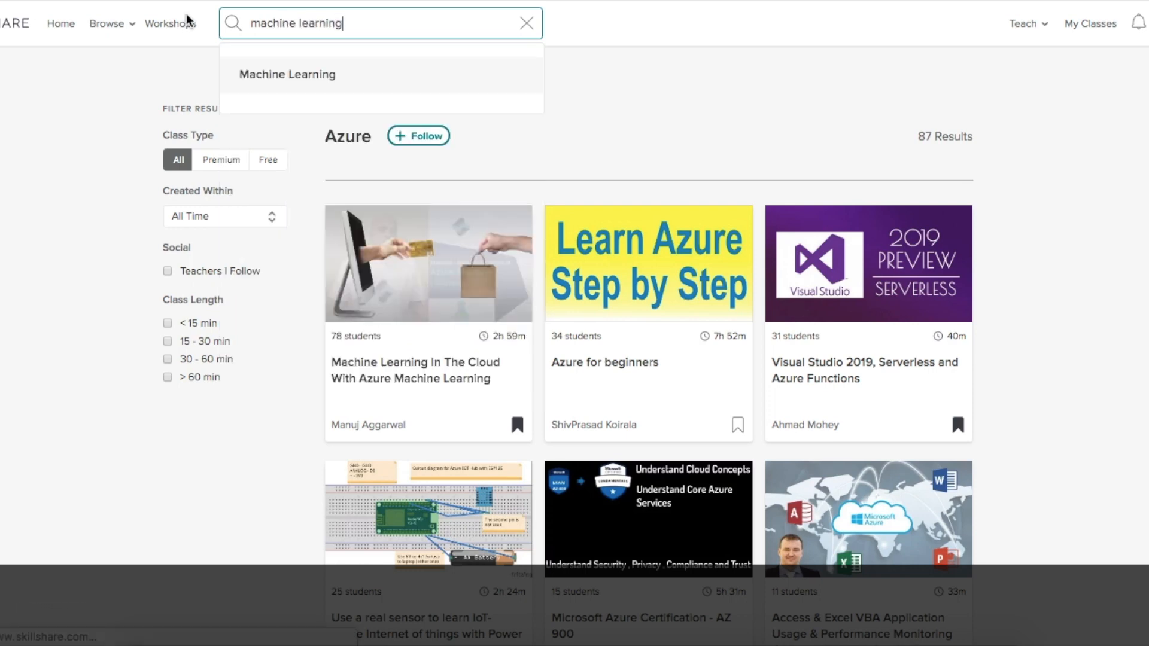
{"action": "left_click", "coordinate": [286, 74]}
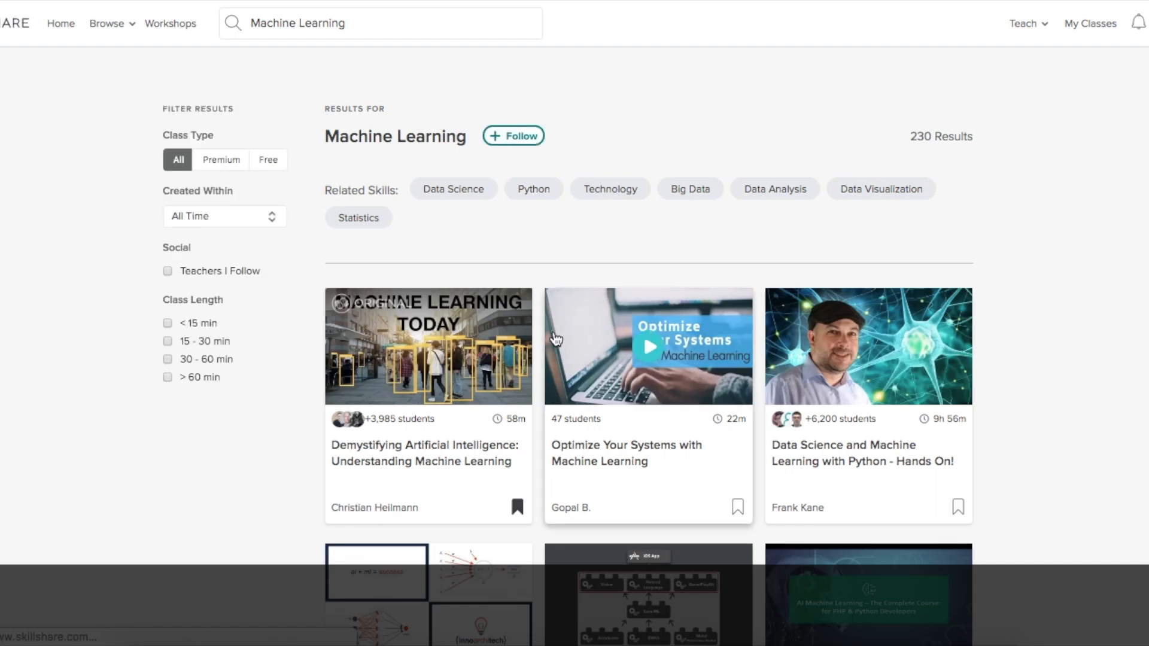
{"action": "scroll", "scroll_direction": "down", "scroll_amount": 3}
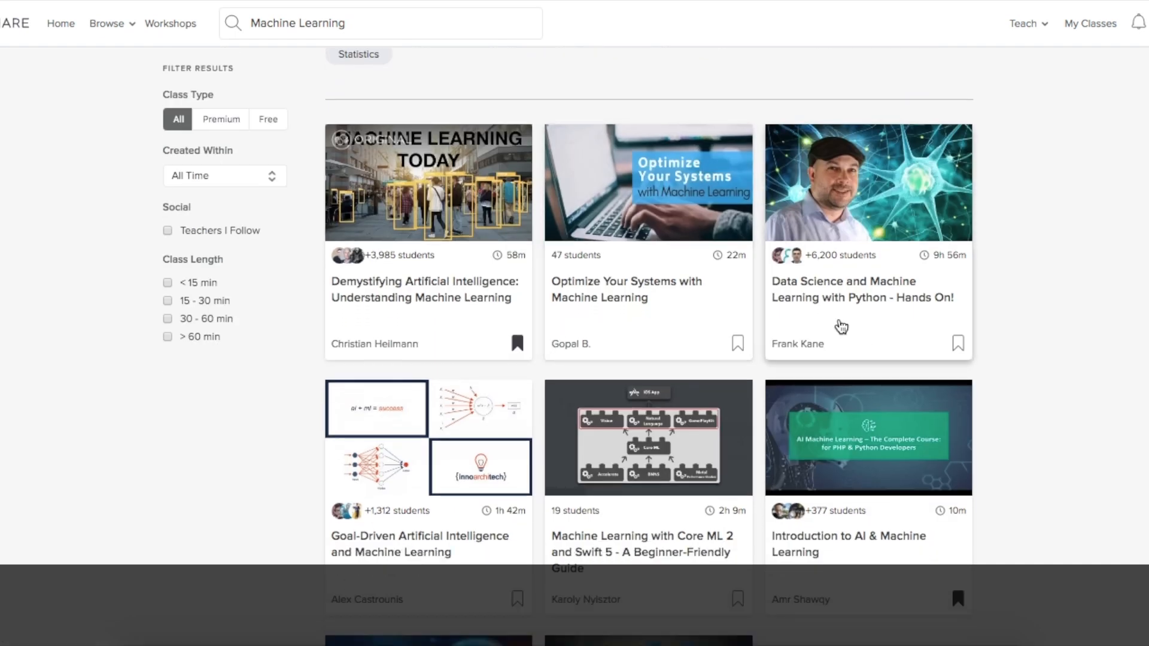
{"action": "scroll", "scroll_direction": "down", "scroll_amount": 3}
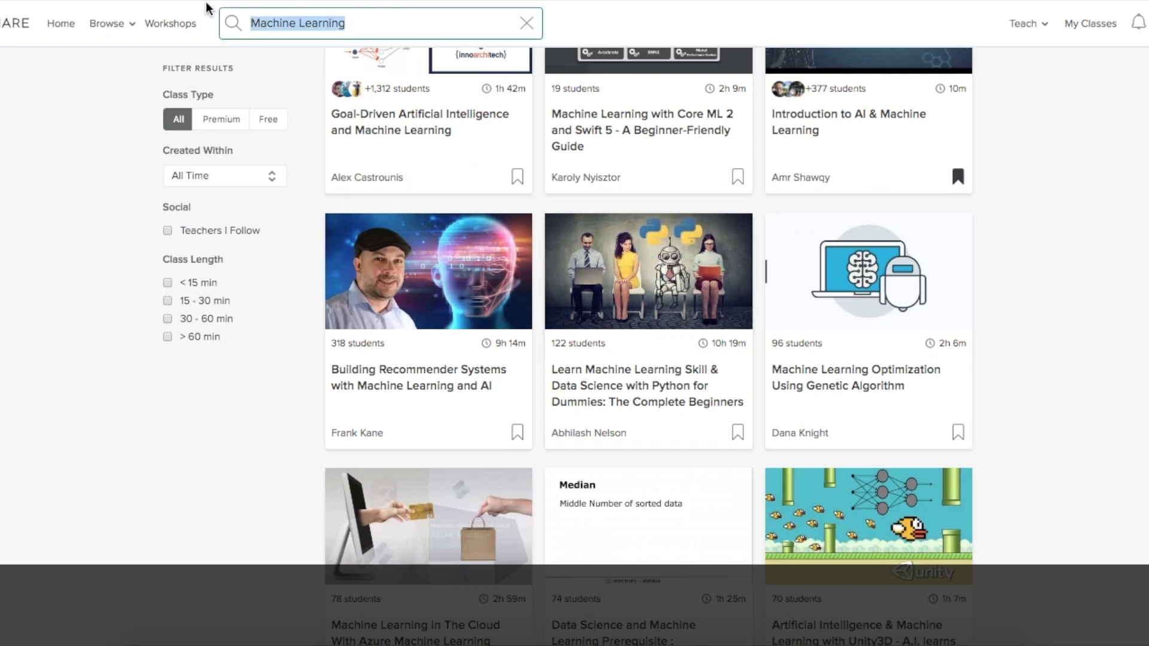
{"action": "type", "text": "Sharepoint"}
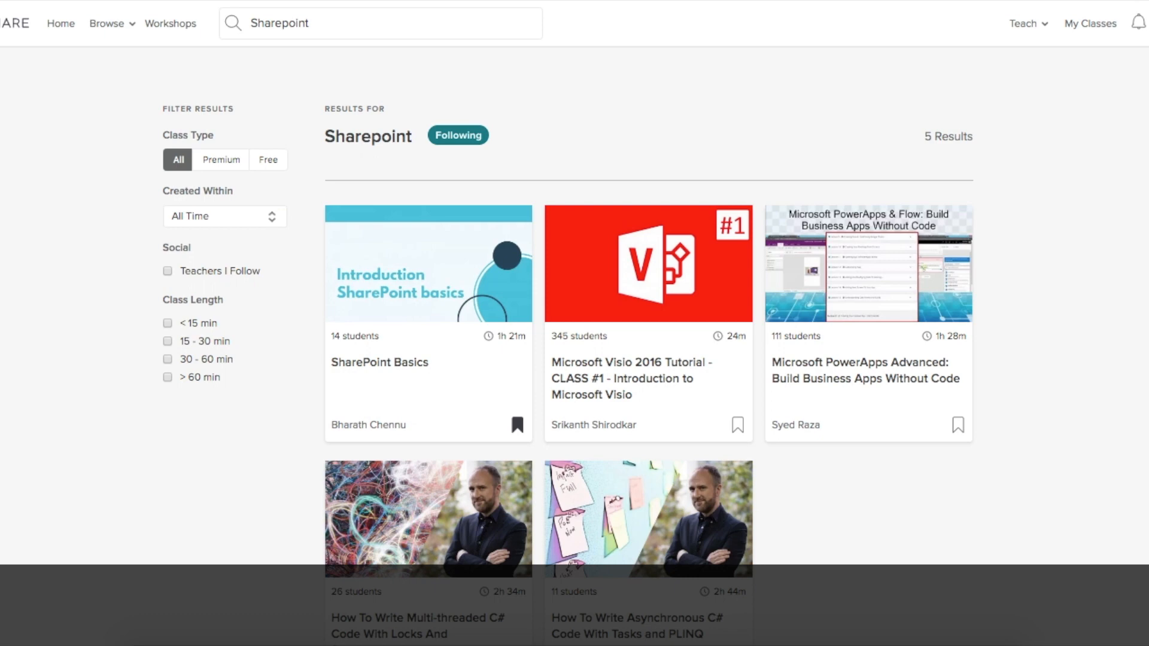
{"action": "mouse_move", "coordinate": [217, 4]}
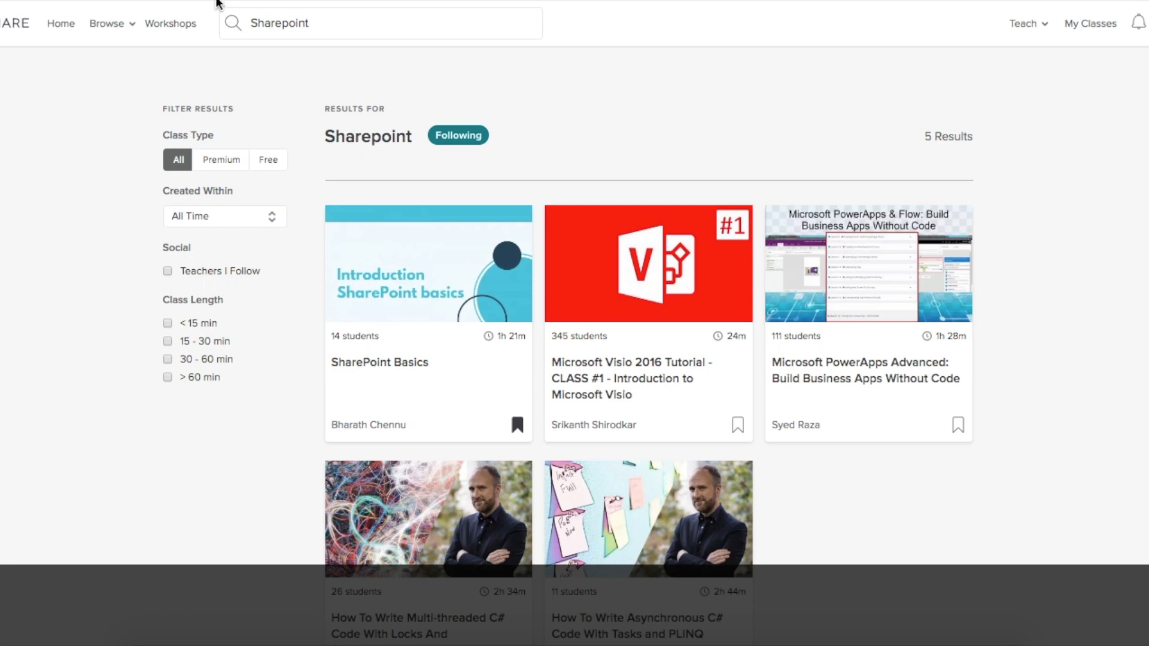